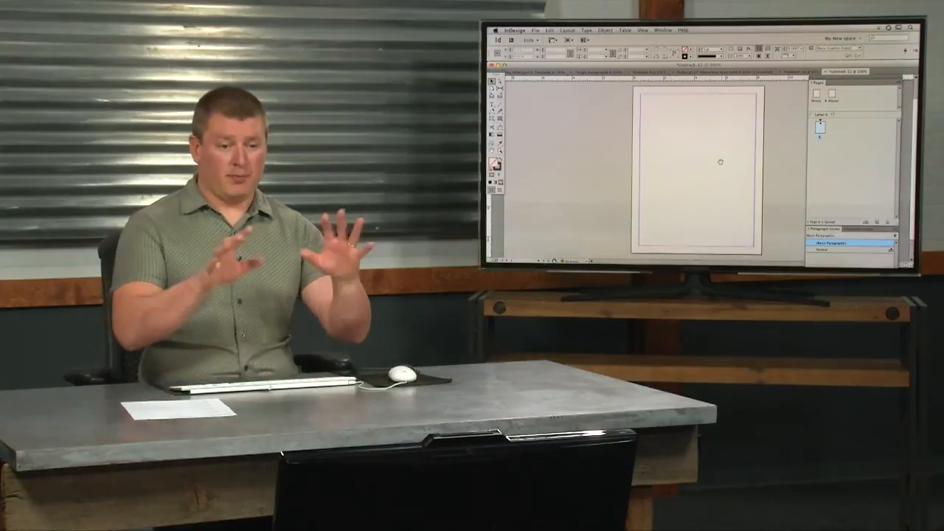
Create a new letter-size document with 2 columns and half-inch margins.
{"action": "key", "text": "cmd+d"}
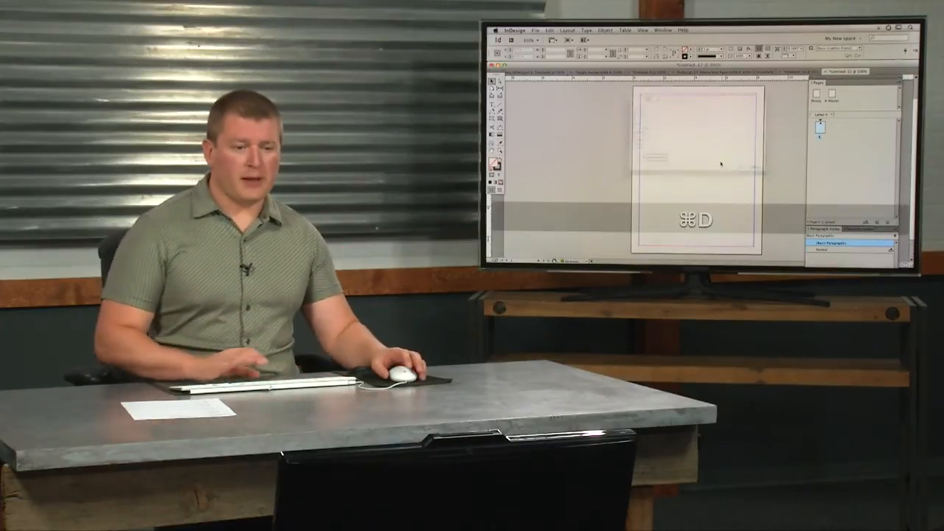
{"action": "key", "text": "cmd+d"}
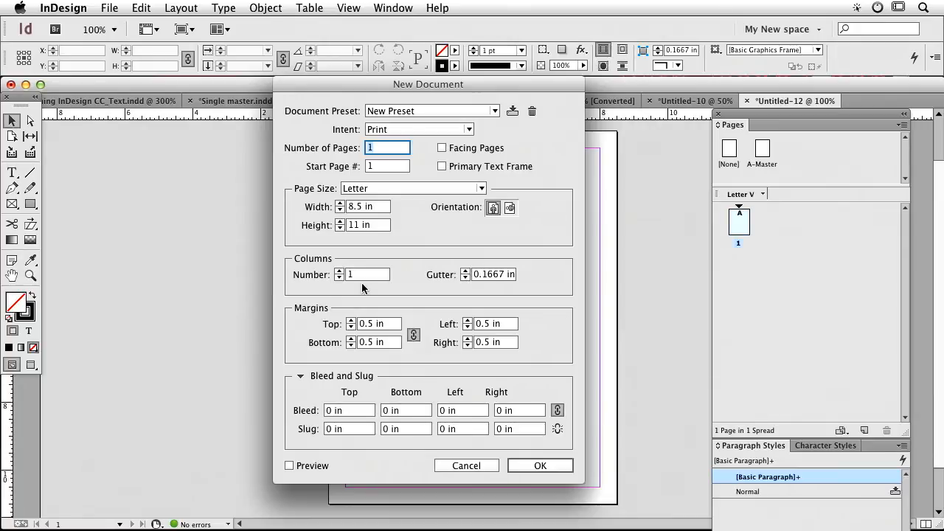
{"action": "left_click", "coordinate": [339, 272]}
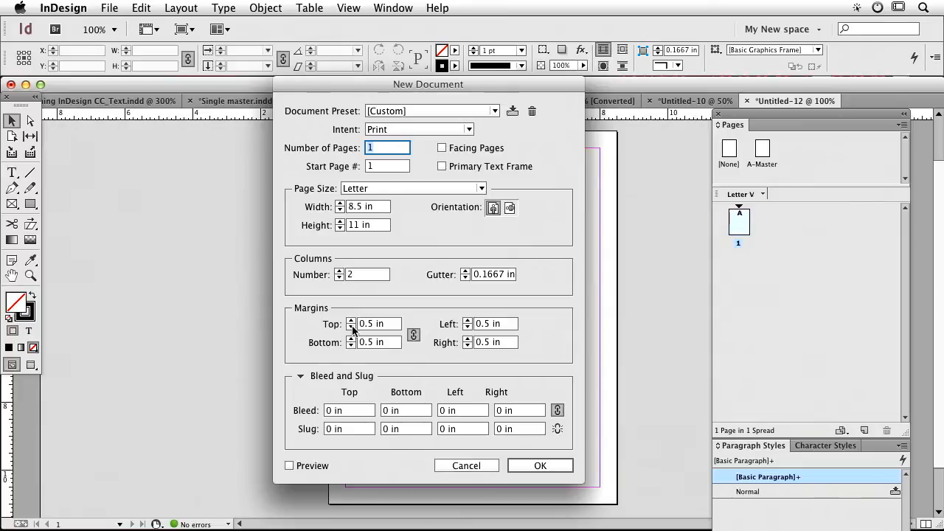
{"action": "left_click", "coordinate": [540, 466]}
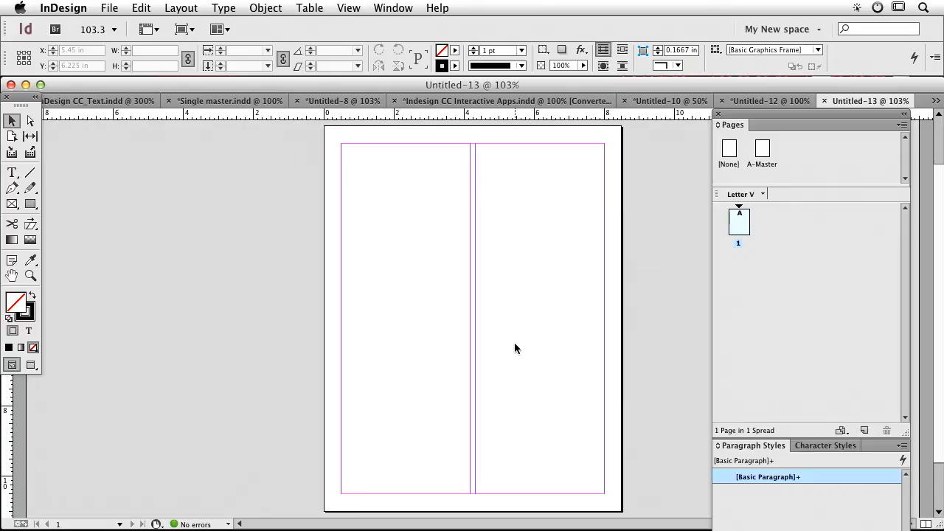
Choose the text file in the Place dialog (Cmd+D) for flowing into the page.
{"action": "key", "text": "cmd+d"}
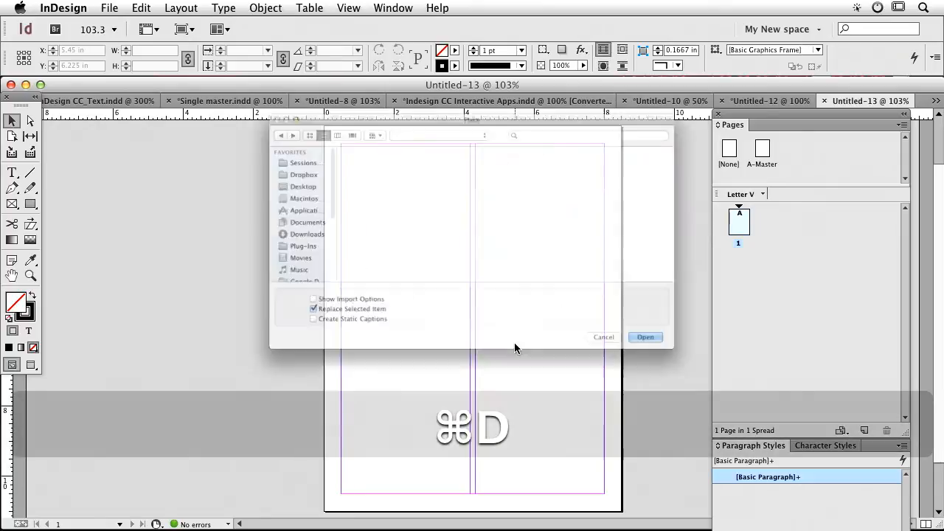
{"action": "left_click", "coordinate": [603, 337]}
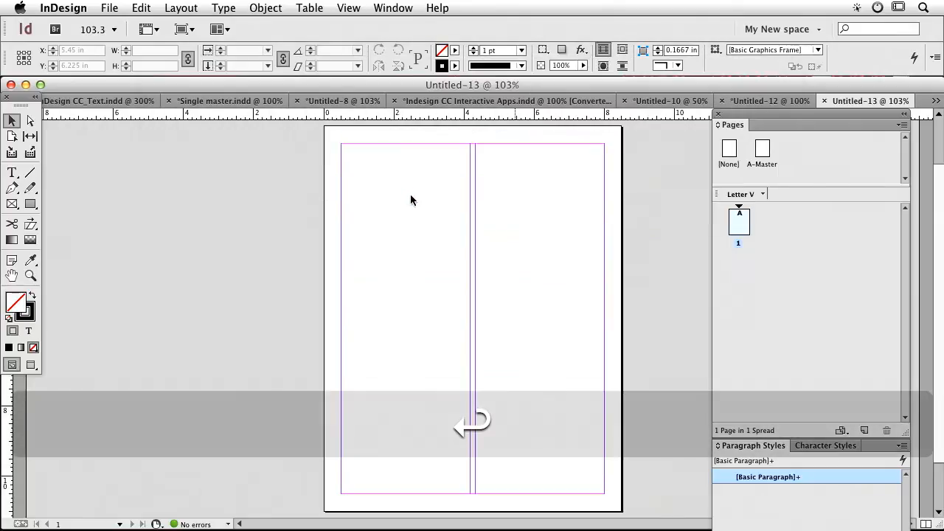